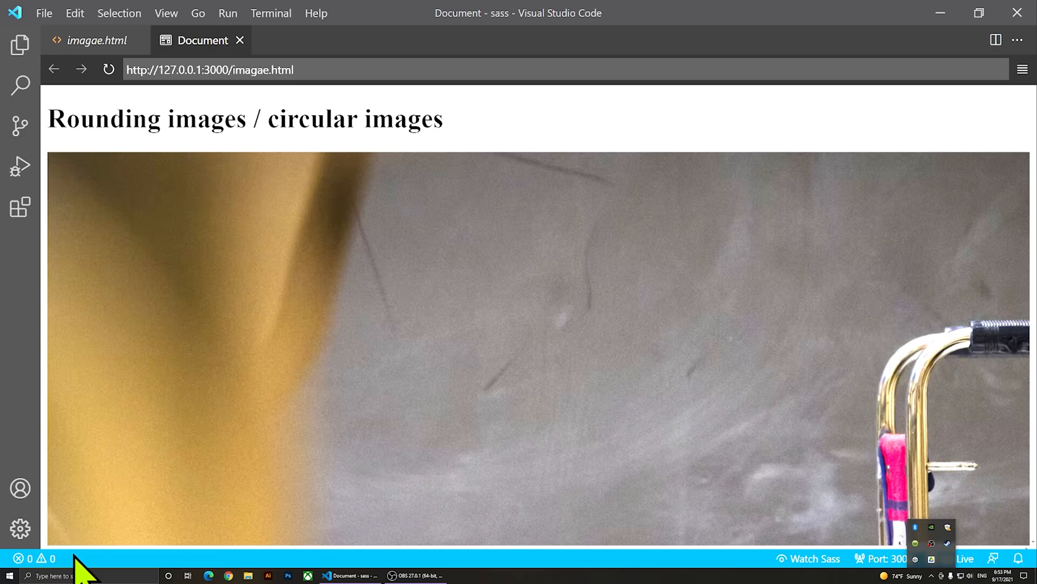
Review imagae.html source and its preview, then add a <style> block inside the head.
left_click(97, 40)
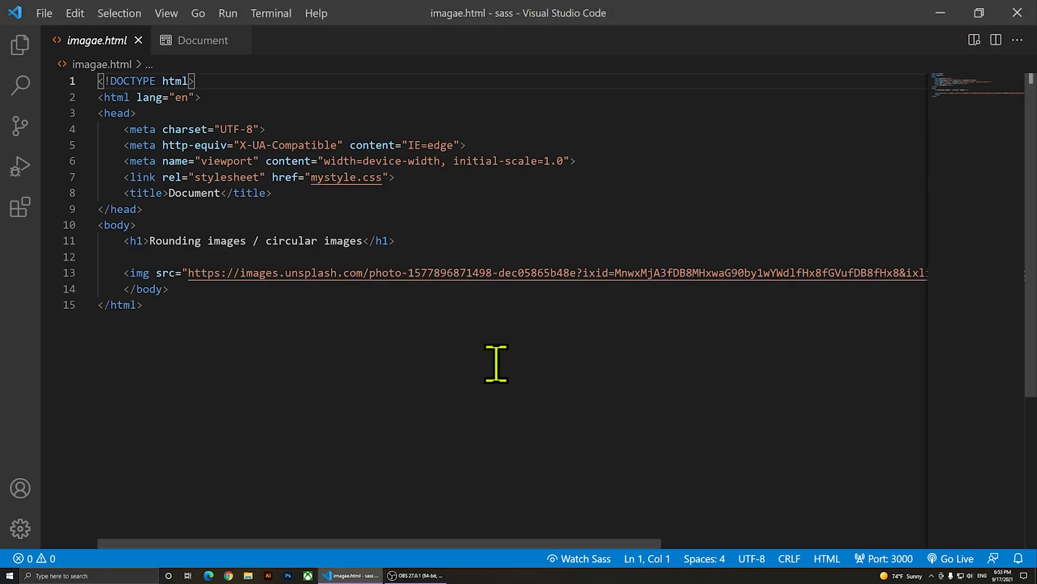
mouse_move(326, 460)
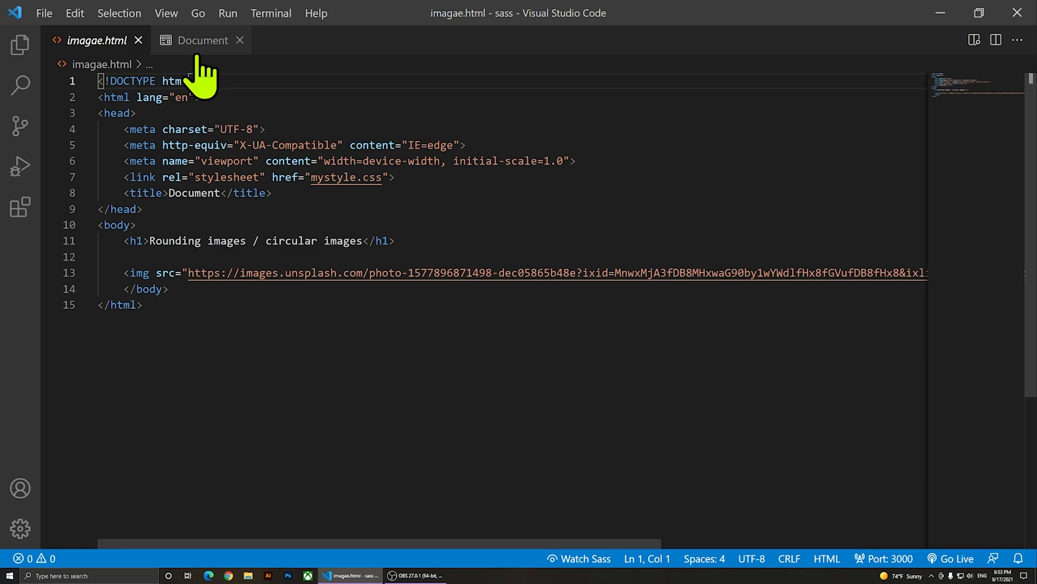
left_click(202, 40)
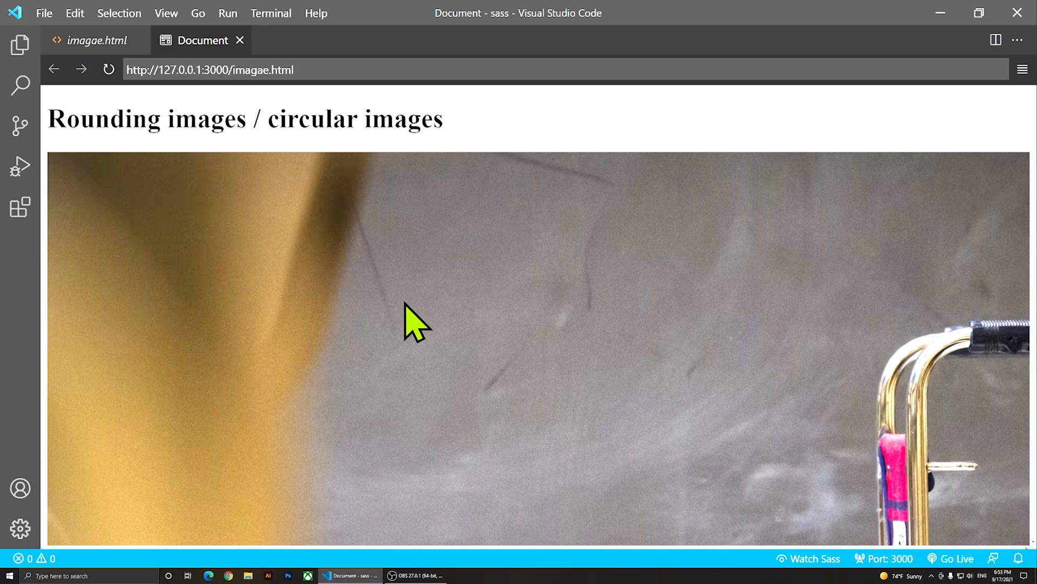
mouse_move(131, 368)
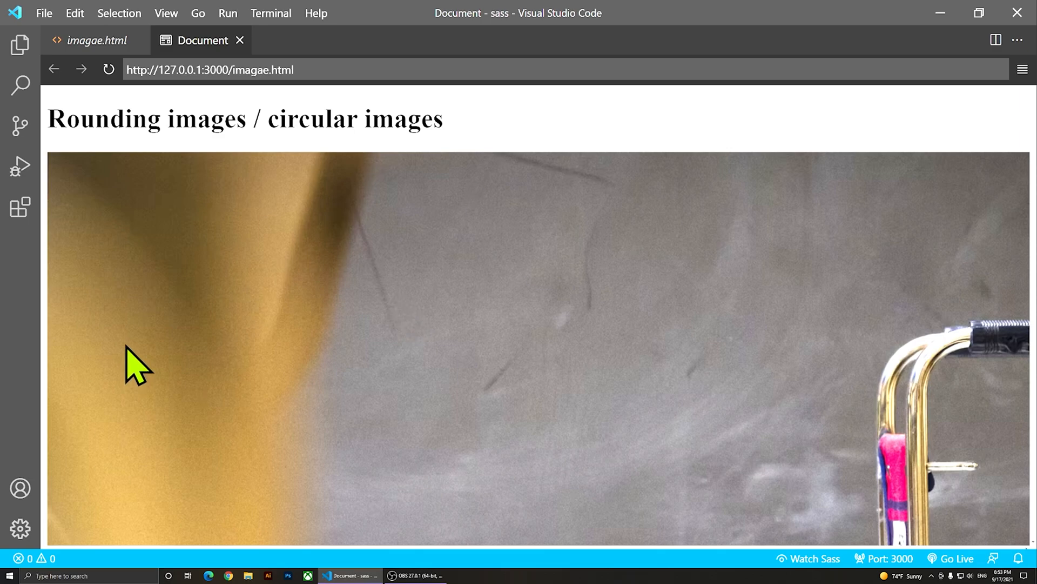
left_click(96, 40)
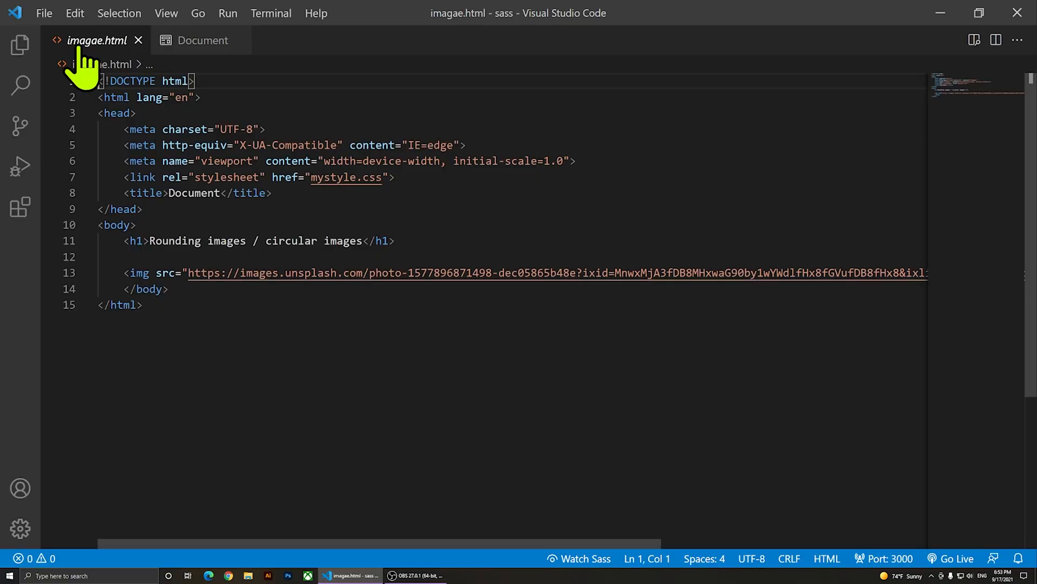
key("Enter")
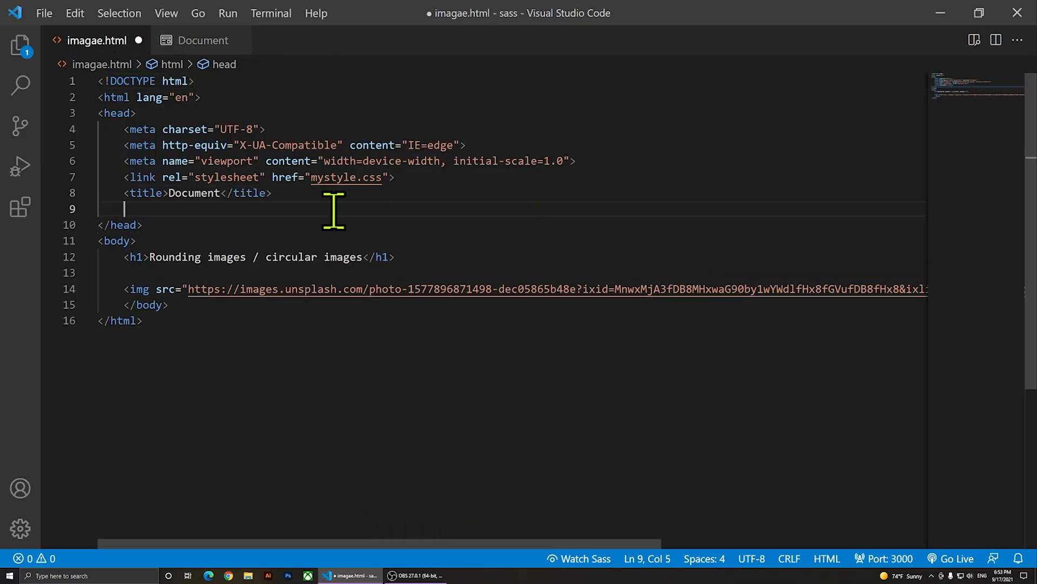
type("<style>")
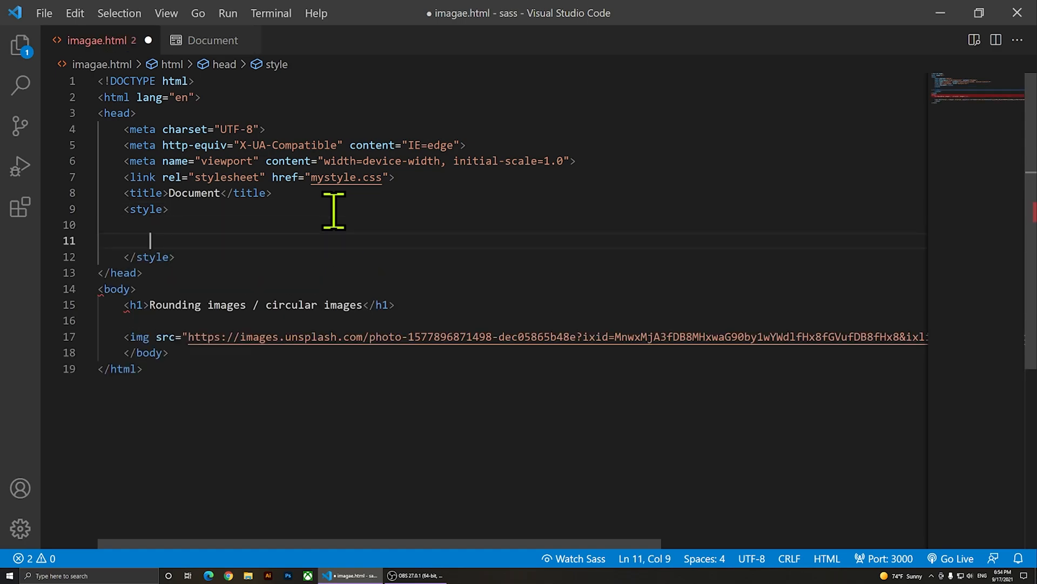
key("Enter")
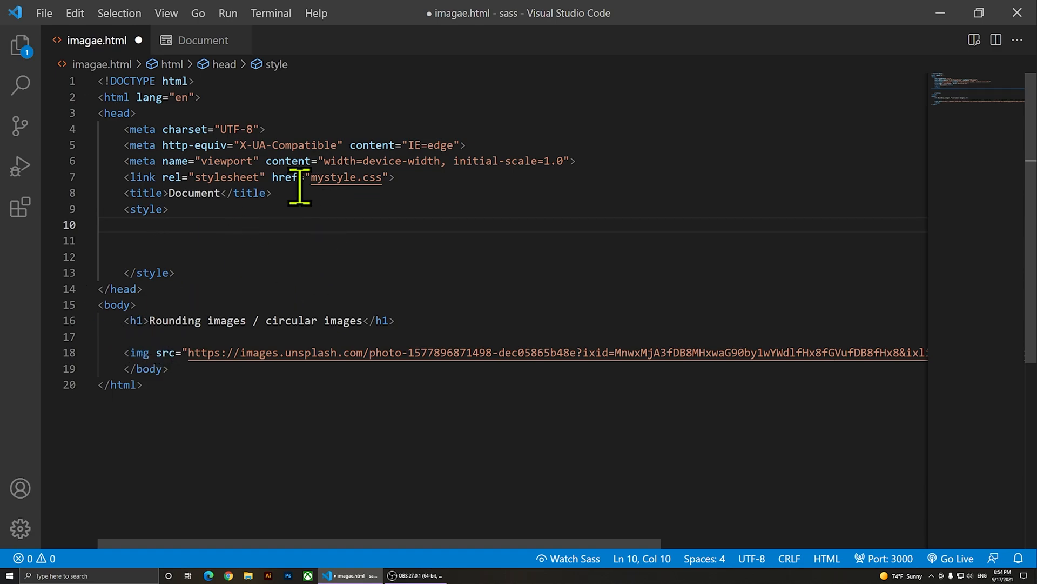
Write an img rule with width 400px and height 400px and preview the square photo.
type("img")
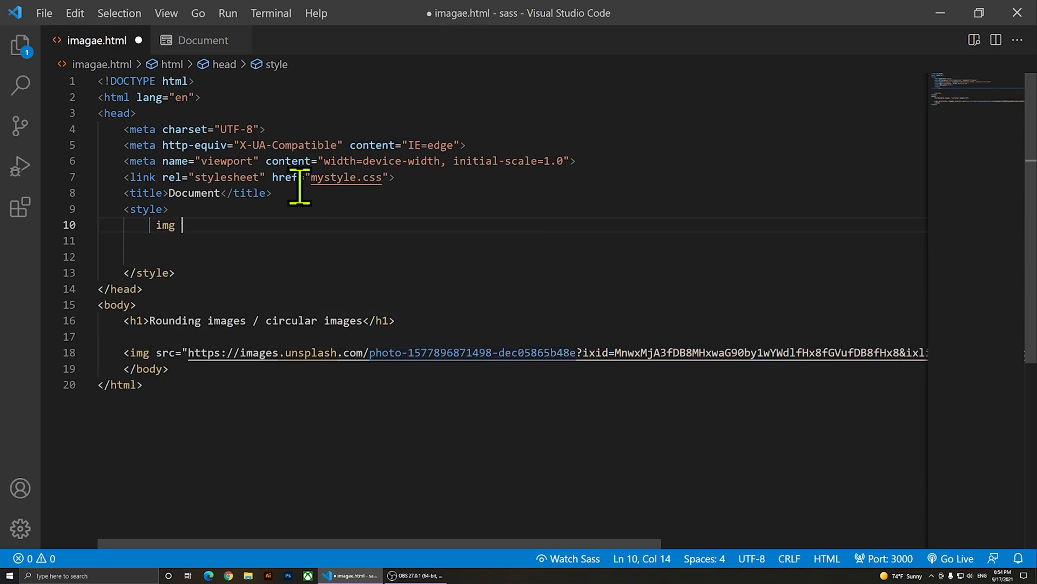
key("Backspace")
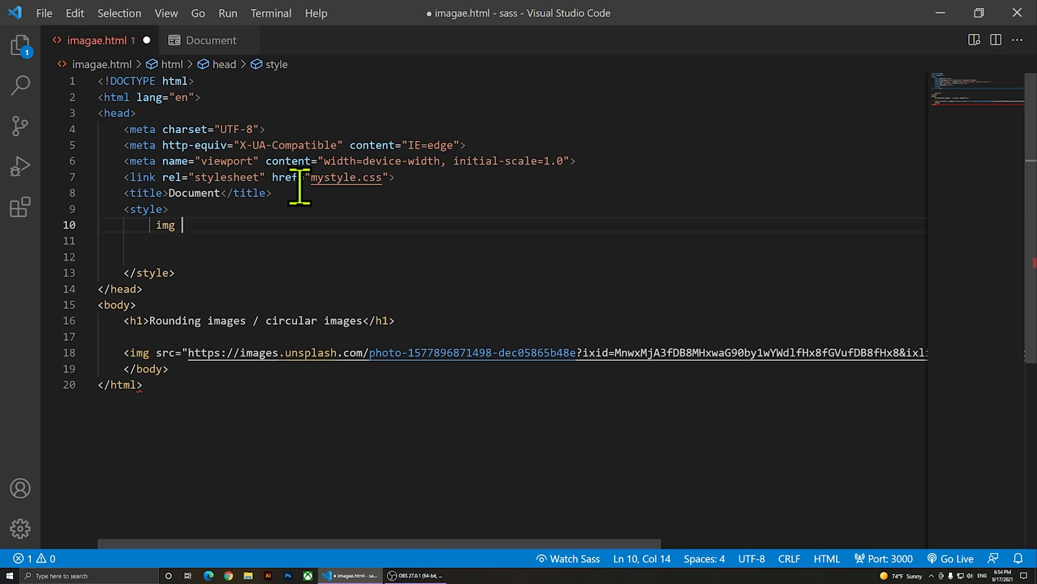
type("{")
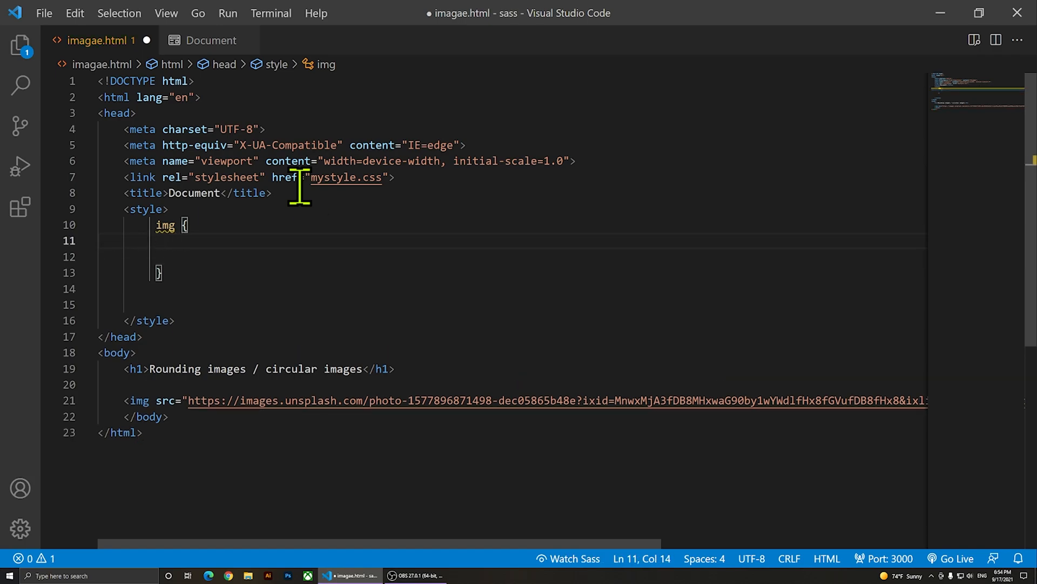
type("width: ;")
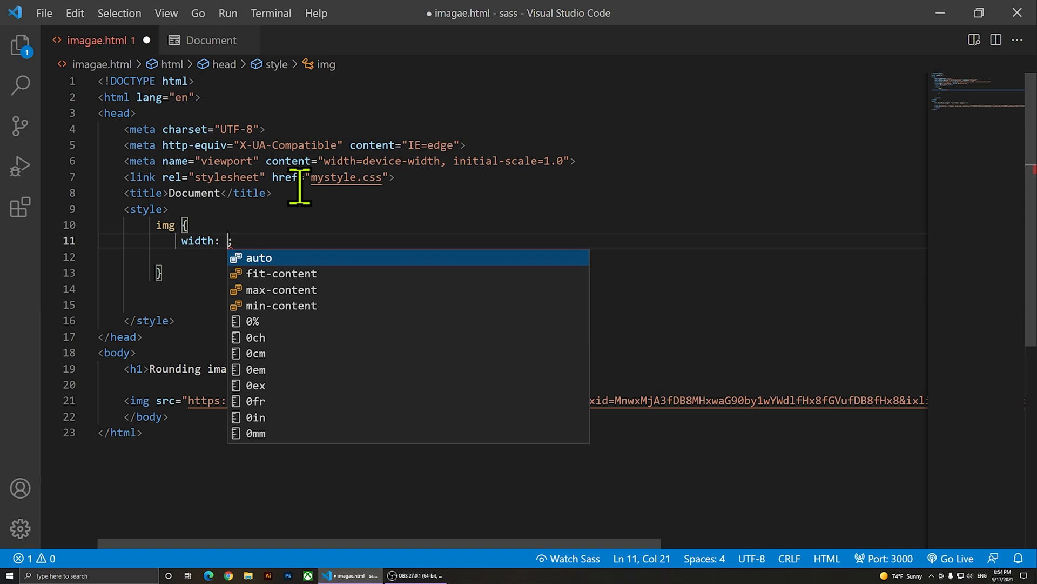
key("Escape")
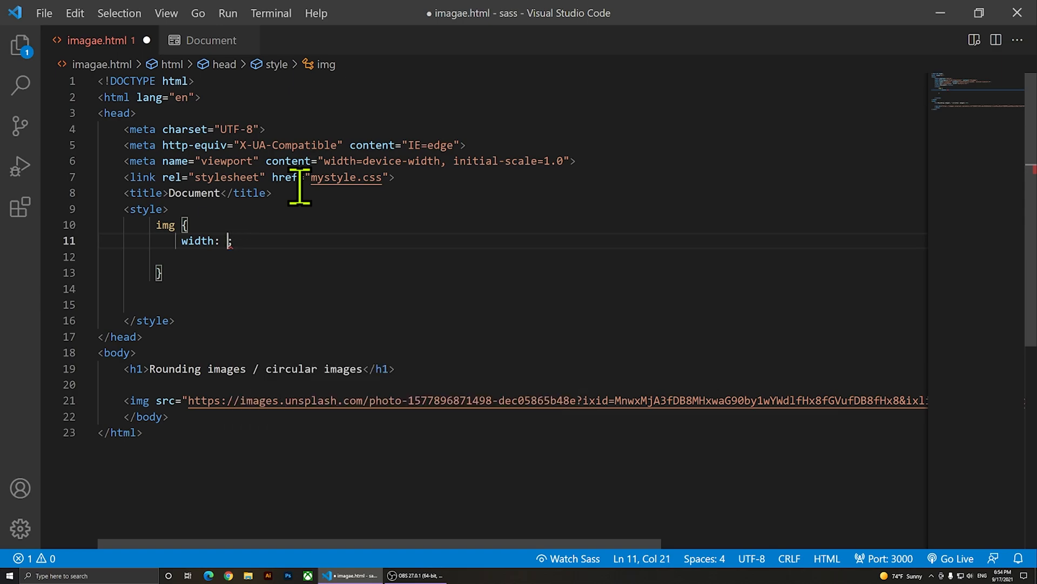
type("400px;")
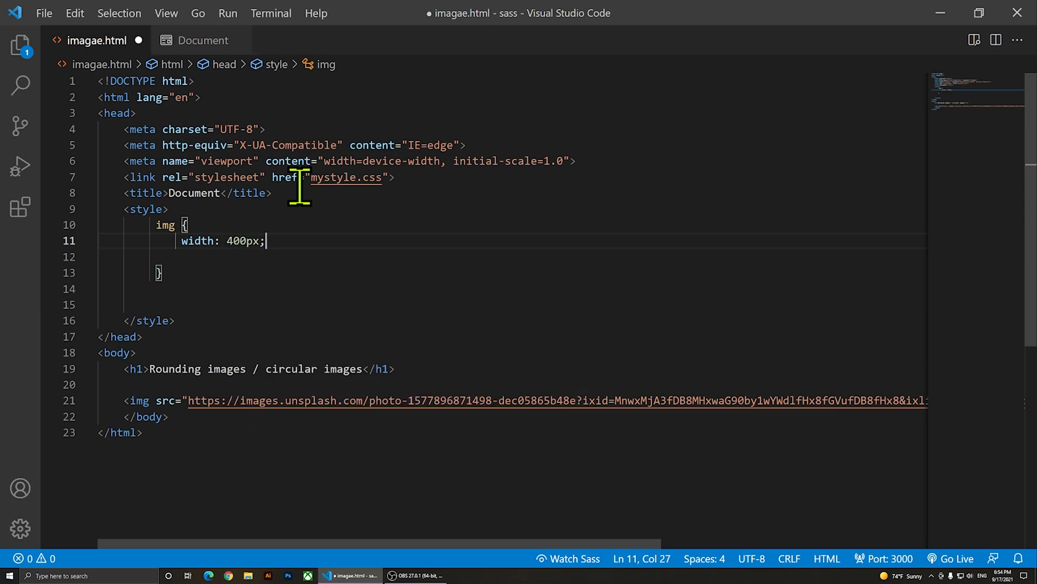
type("height: 4;")
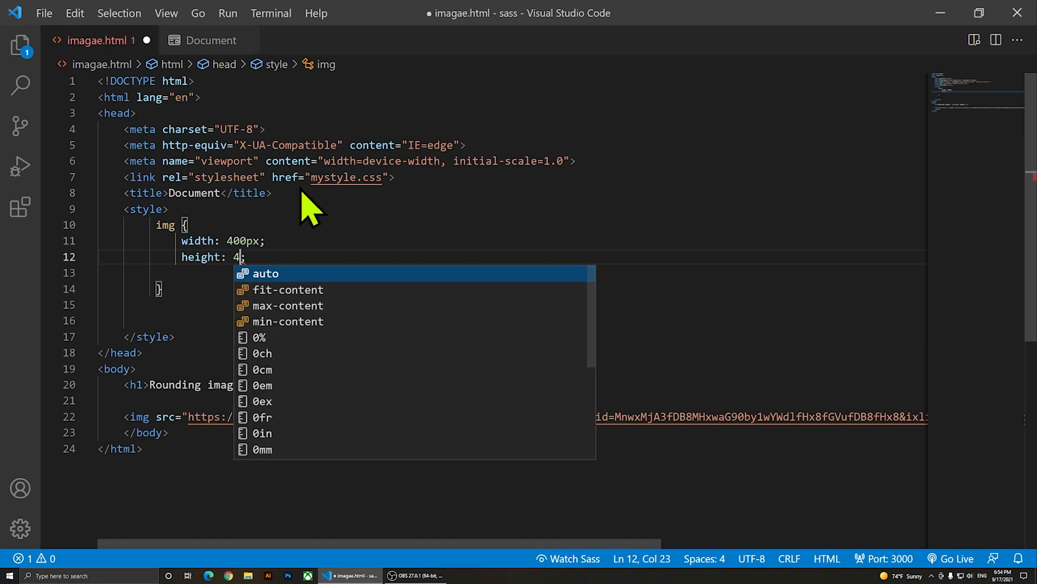
type("00px")
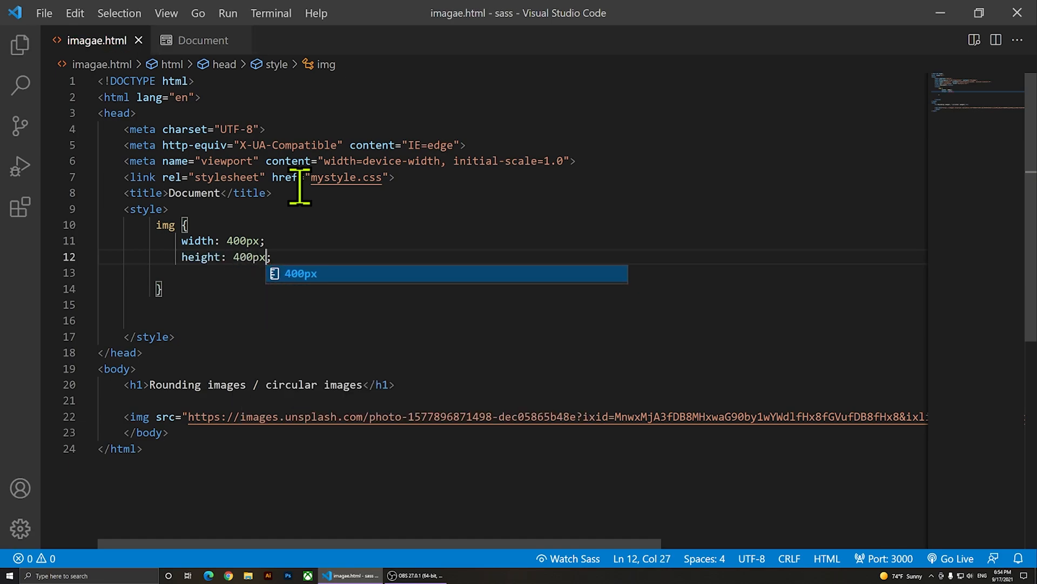
left_click(203, 40)
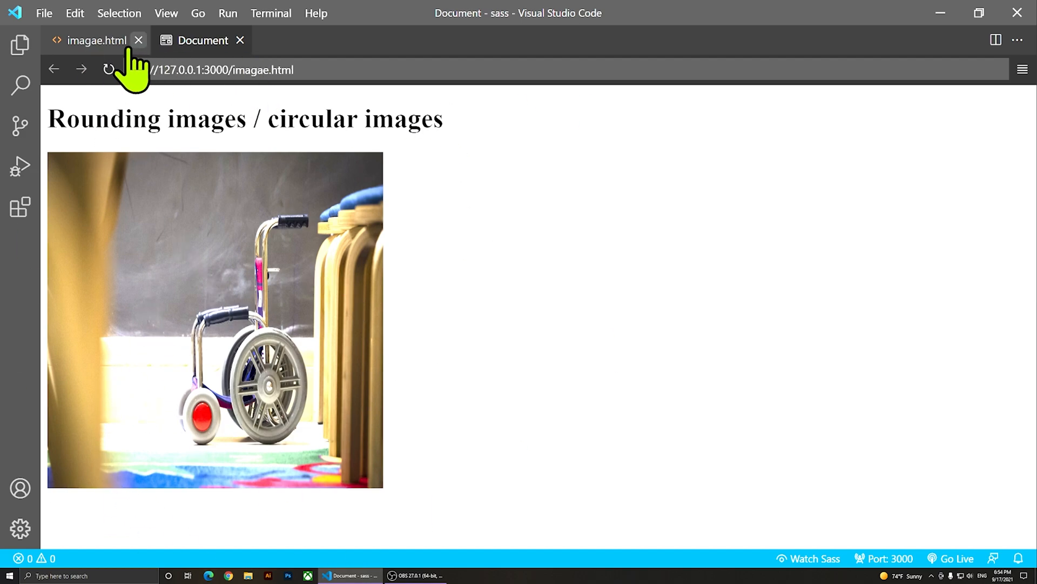
left_click(96, 40)
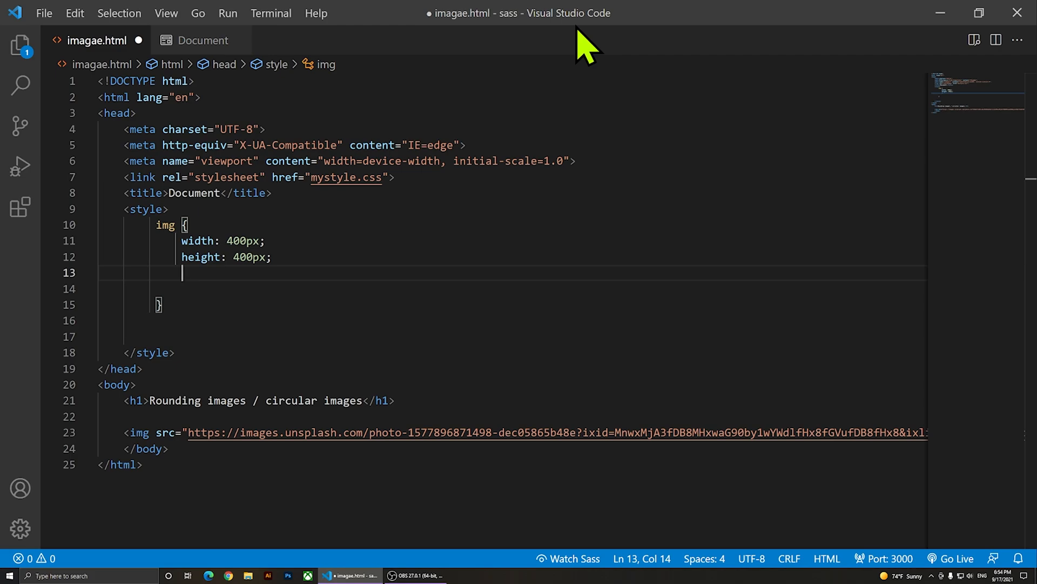
Add border-radius: 50%; to the img rule below width and height.
type("bir")
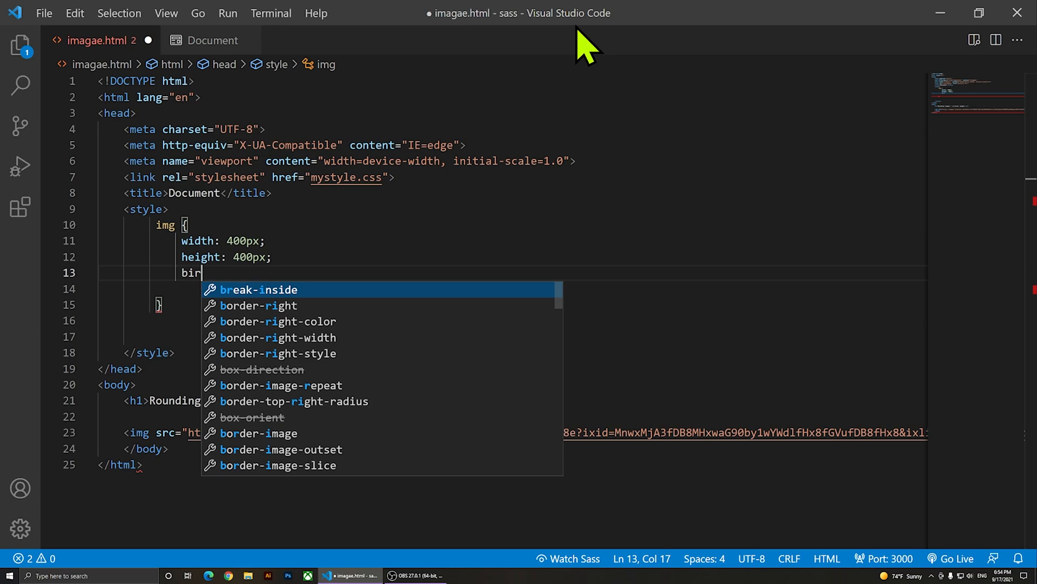
type("o")
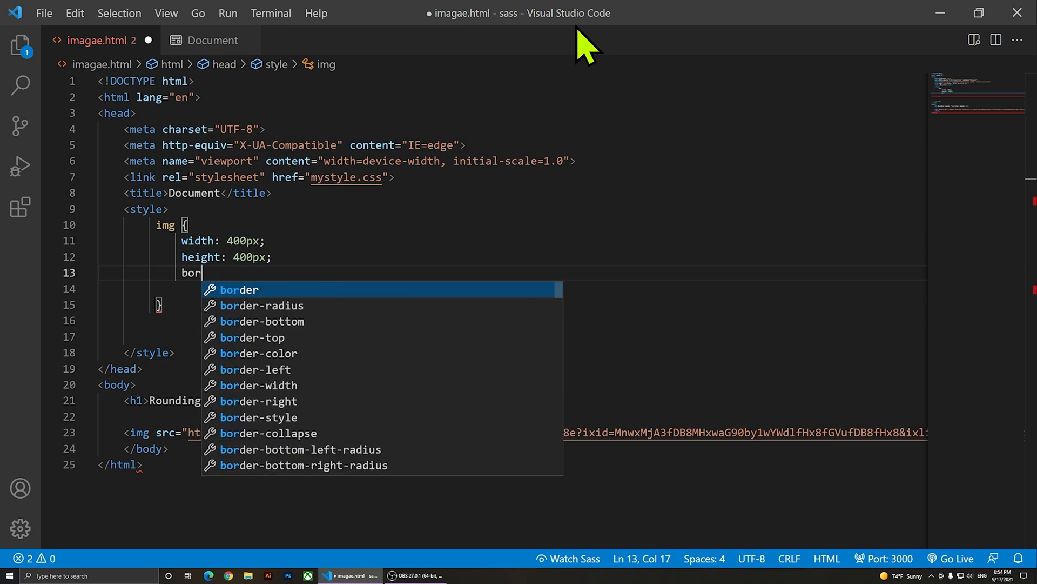
type("der-r")
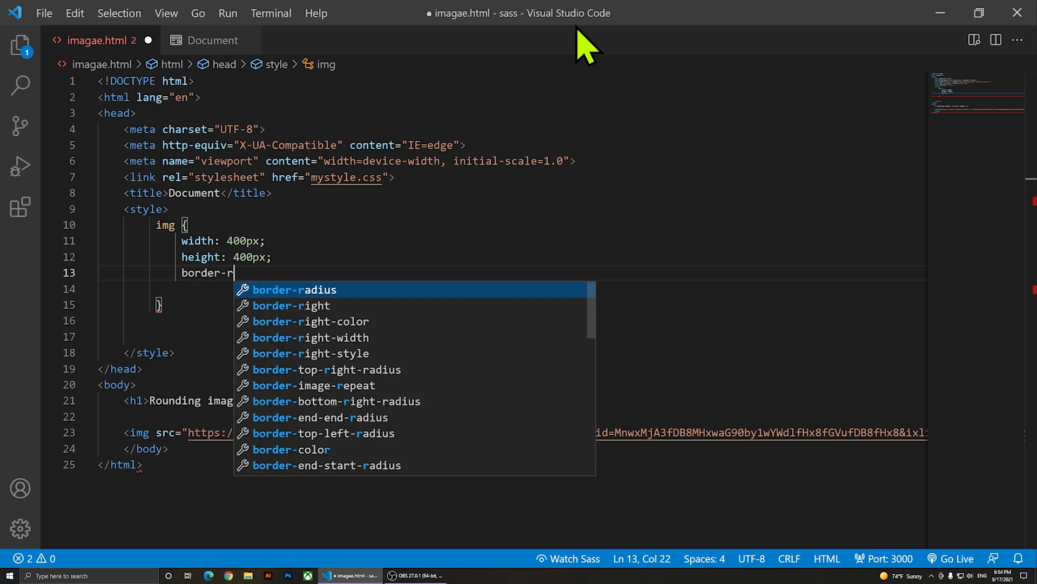
type("adius: 50%;")
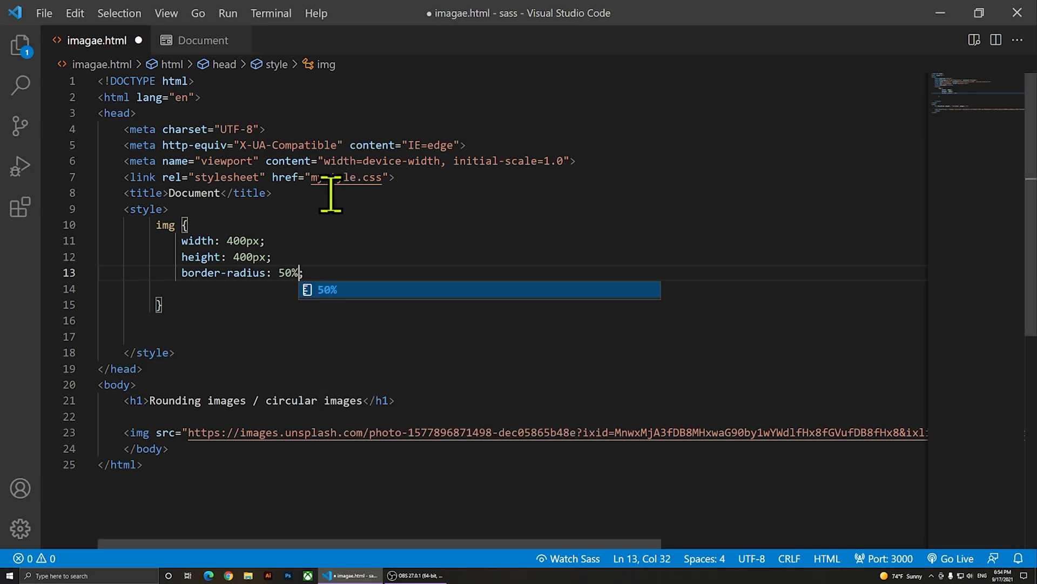
View the preview showing the photo as a large circle, then return to the source.
left_click(202, 40)
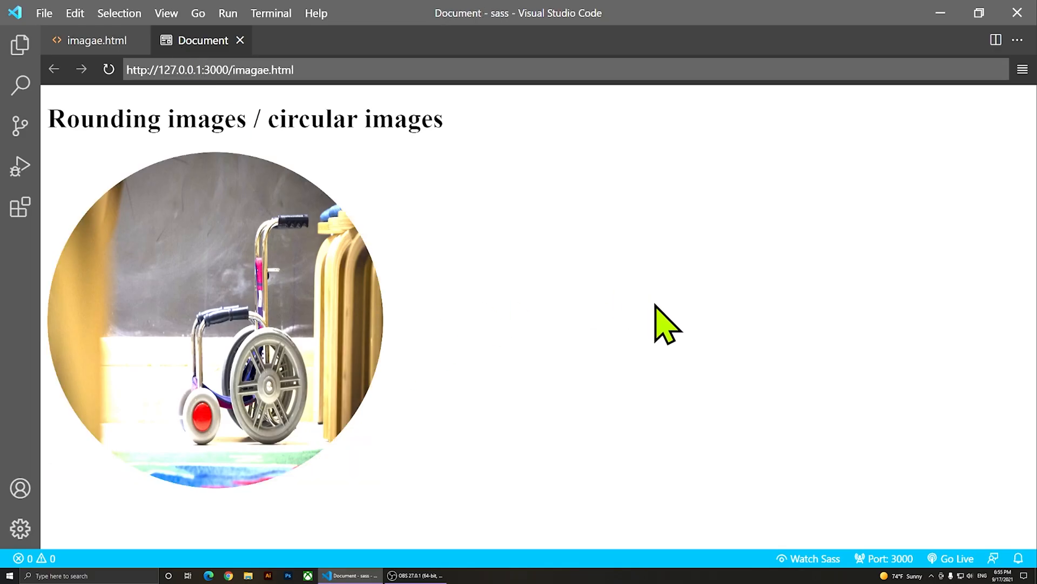
mouse_move(549, 327)
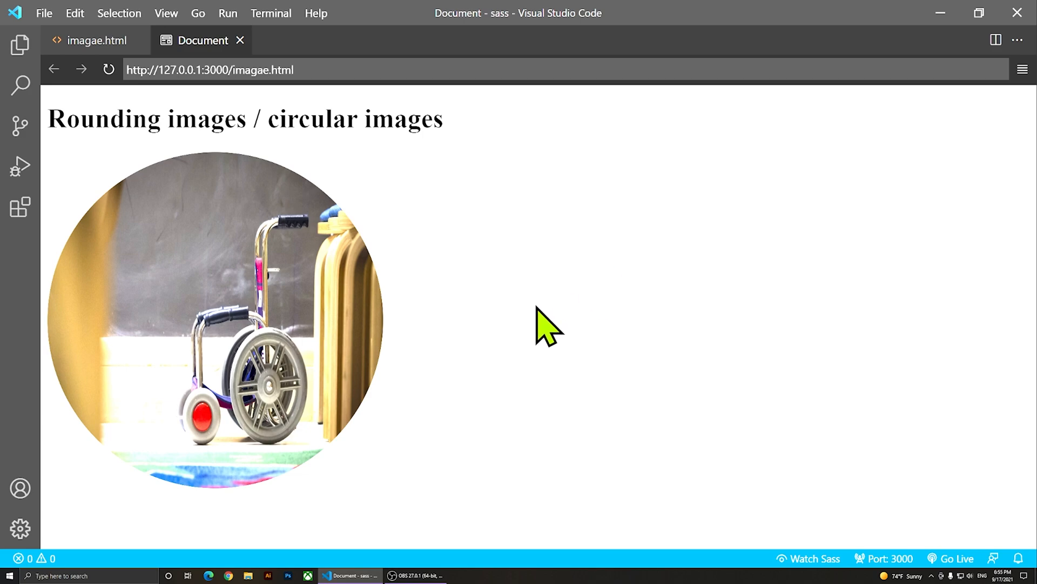
mouse_move(453, 195)
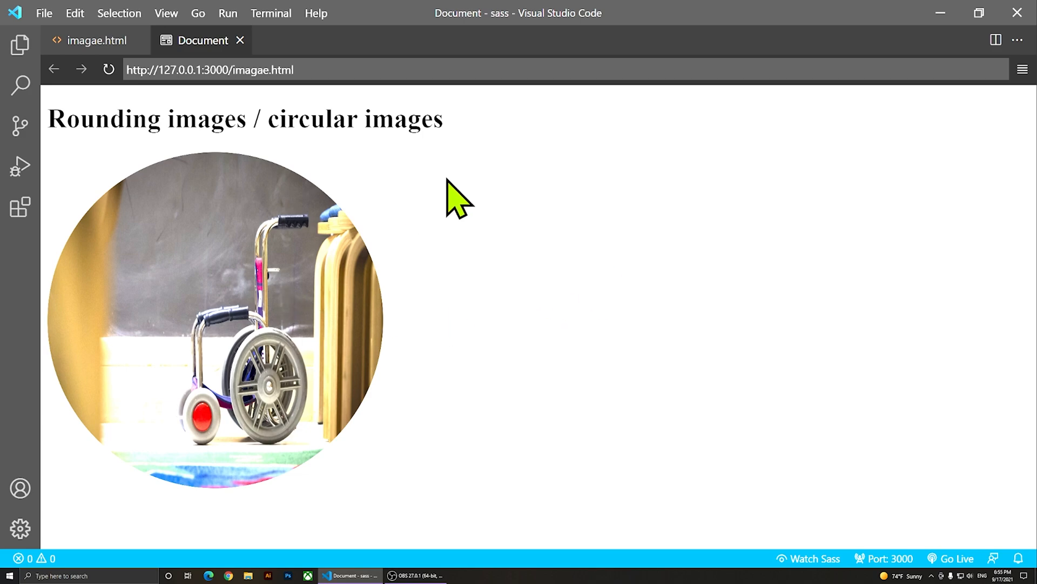
left_click(96, 40)
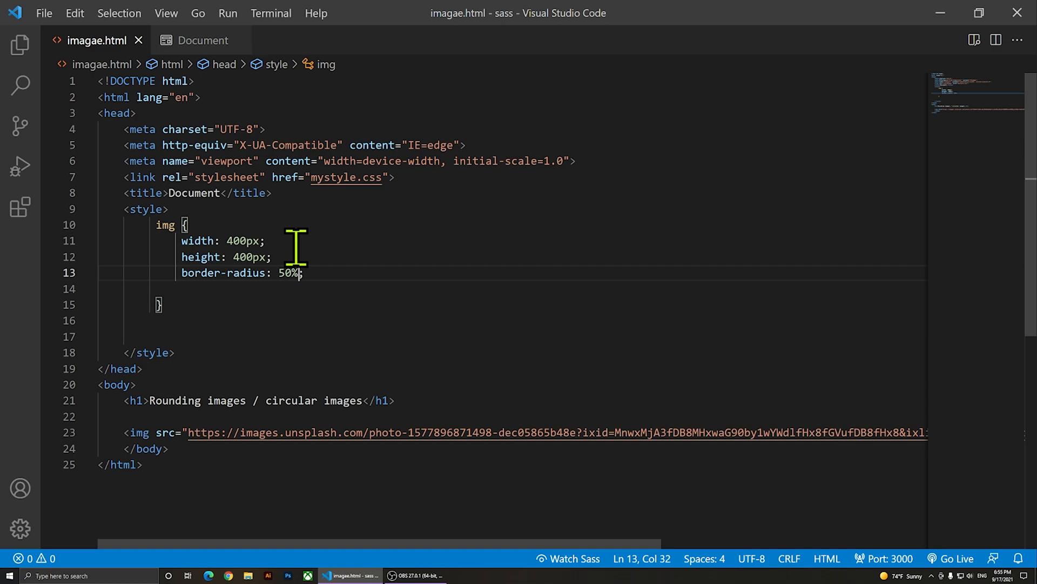
Replace the img rule's 400px values with width 100px and height 150px.
double_click(241, 240)
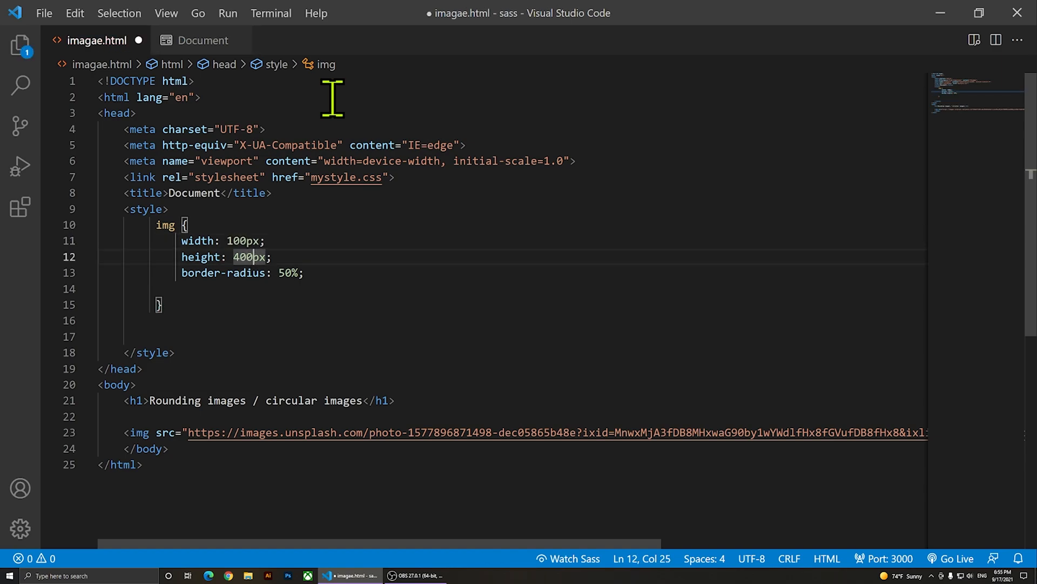
type("150")
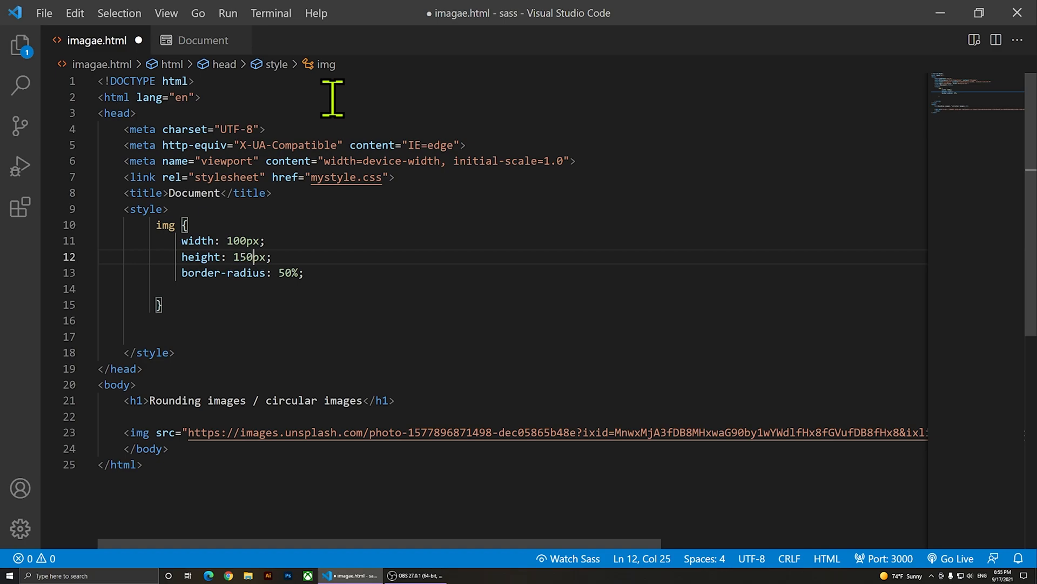
Check the small oval photo in the preview, then return to the source to set width 150px.
left_click(202, 40)
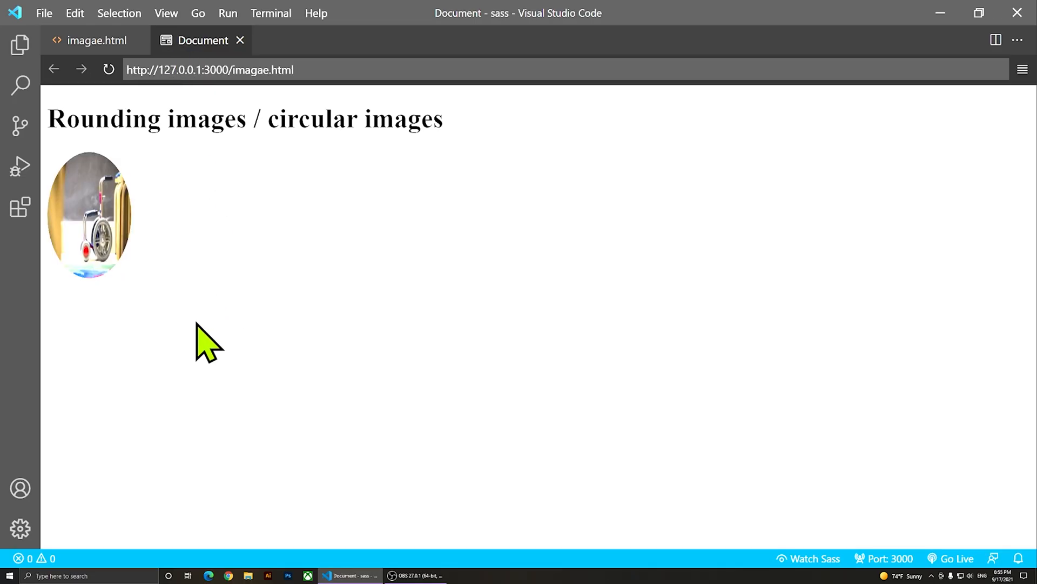
mouse_move(86, 314)
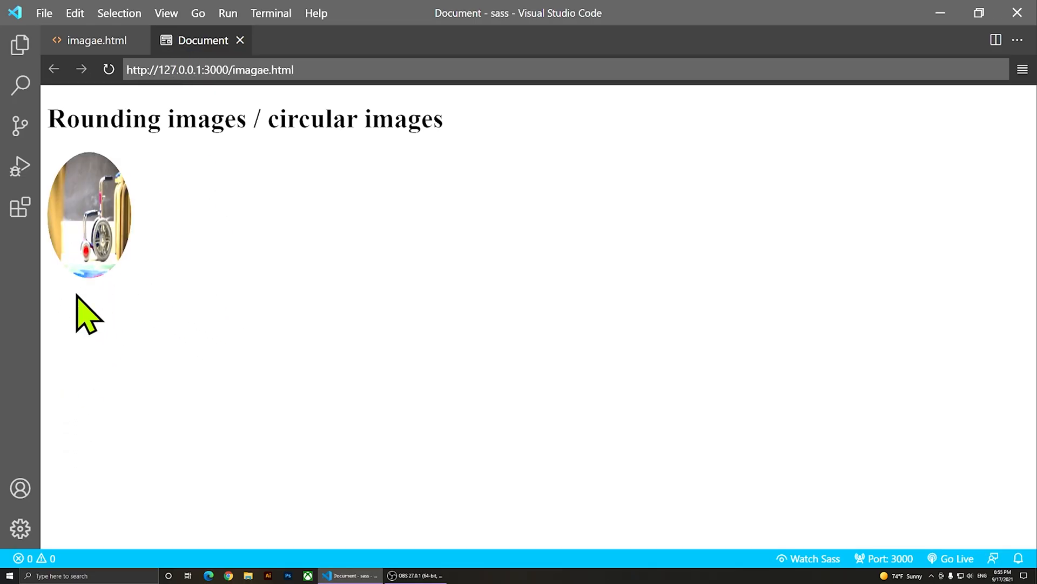
mouse_move(122, 298)
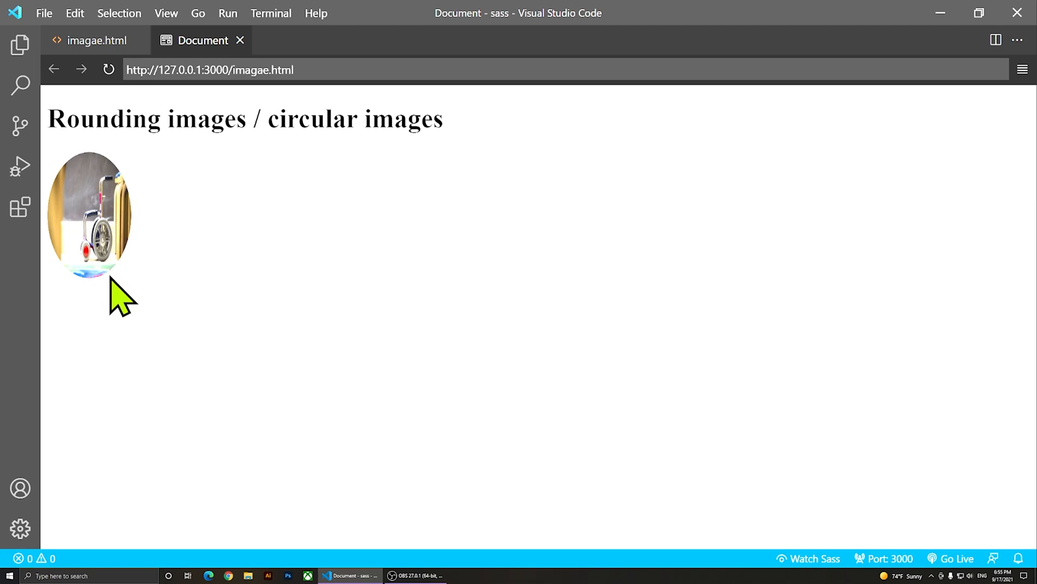
left_click(96, 40)
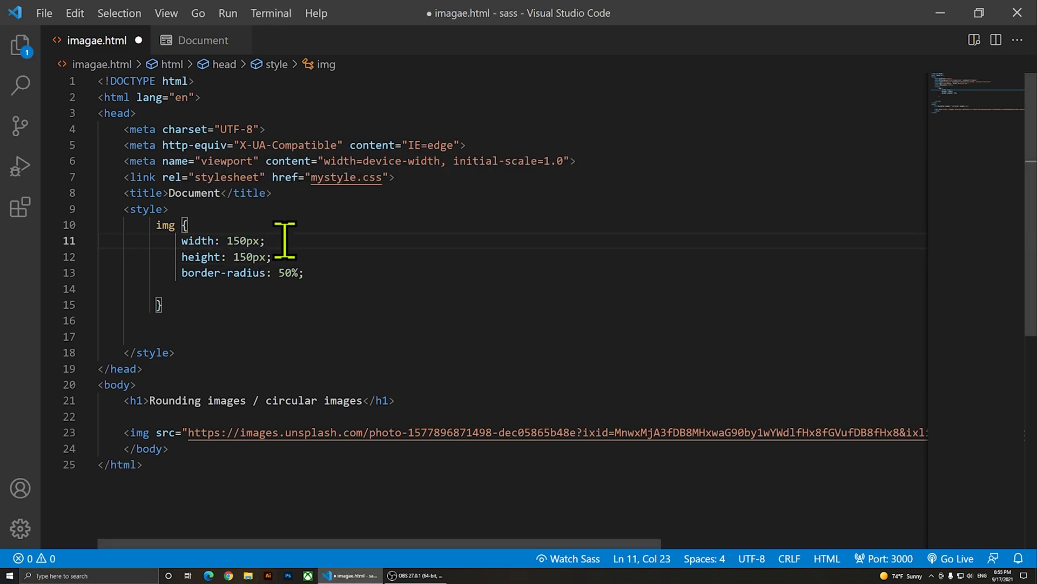
Save imagae.html and preview the photo rendered as a small 150px circle.
key("ctrl+s")
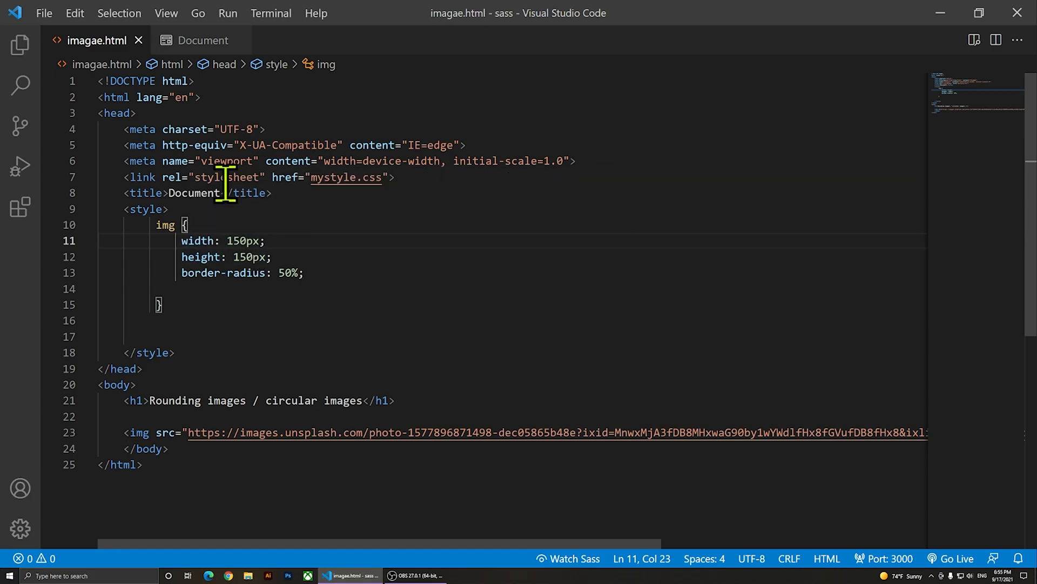
left_click(202, 40)
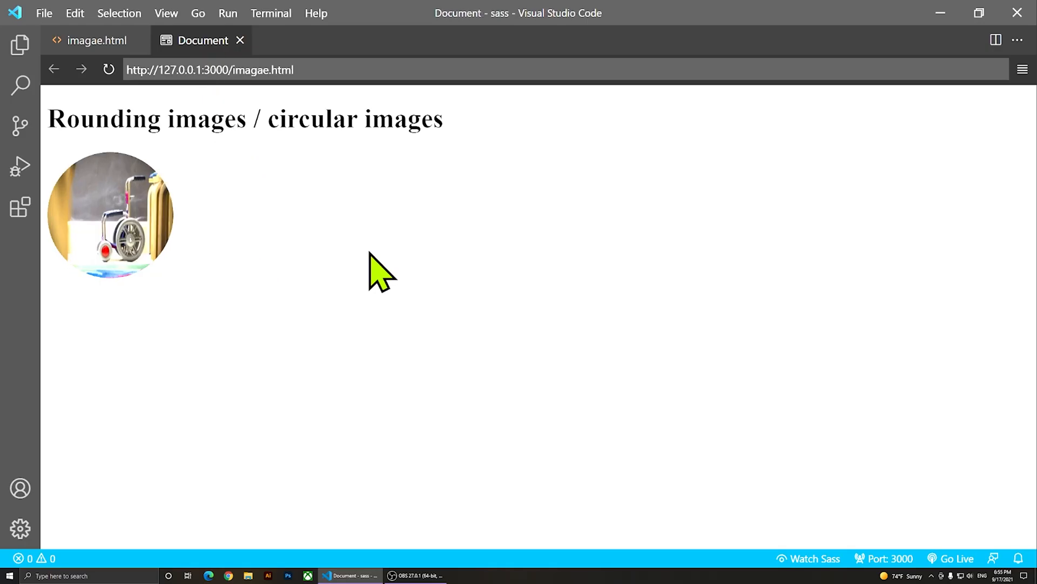